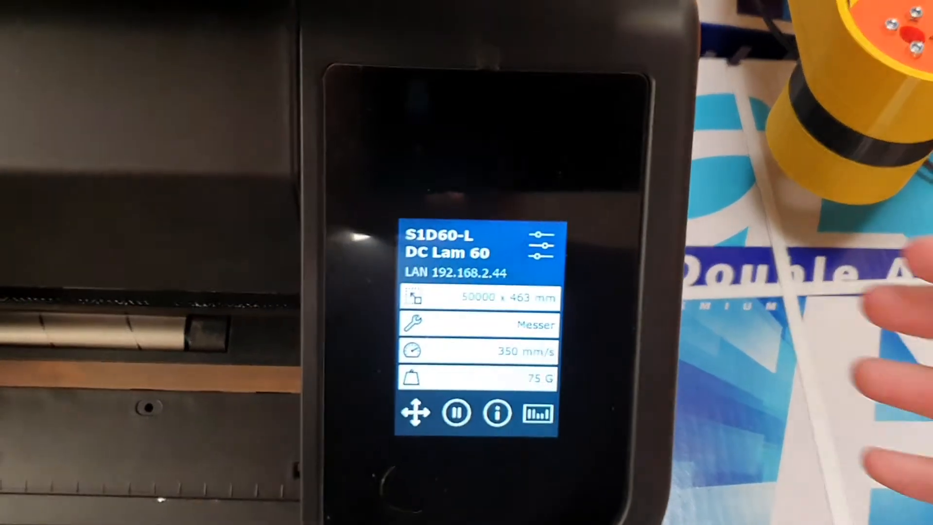
Check 'Länge bei max. Druck' reads 15.000 mm in the FlexCut settings and leave it unchanged.
{"action": "left_click", "coordinate": [540, 244]}
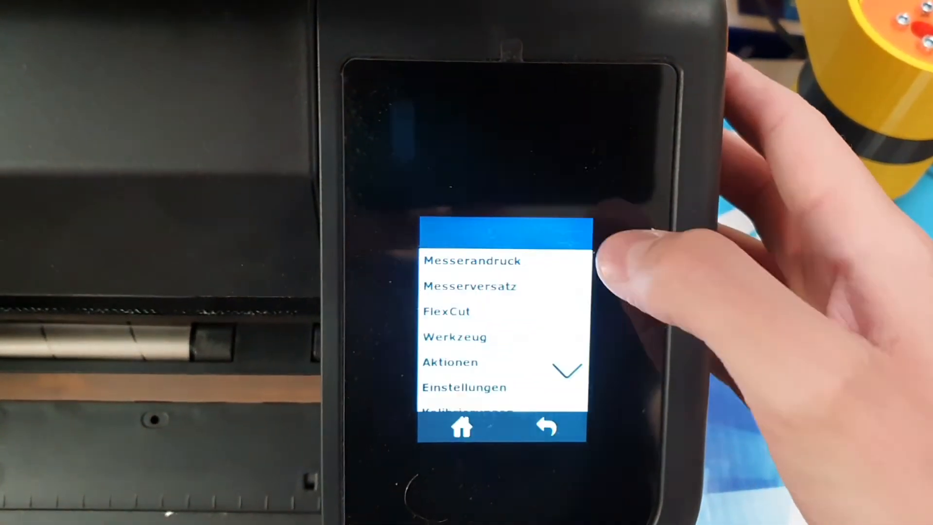
{"action": "left_click", "coordinate": [446, 311]}
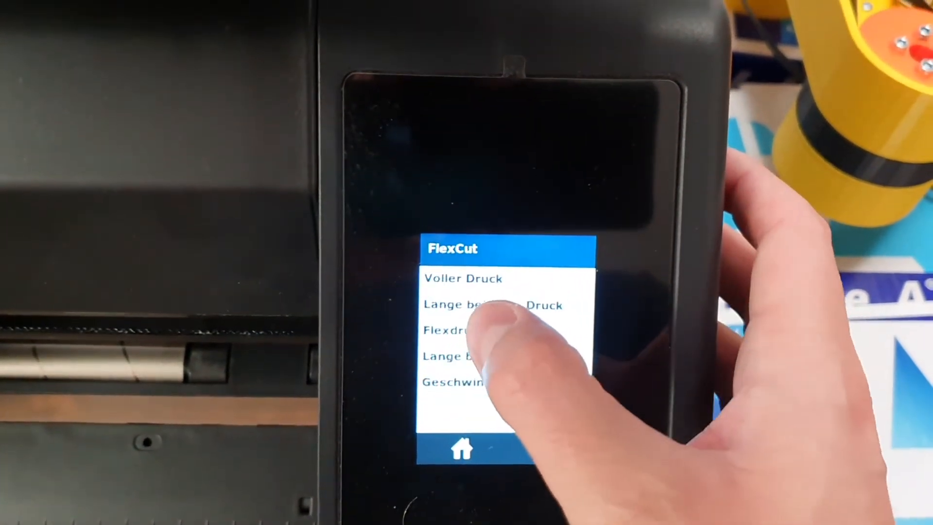
{"action": "left_click", "coordinate": [463, 279]}
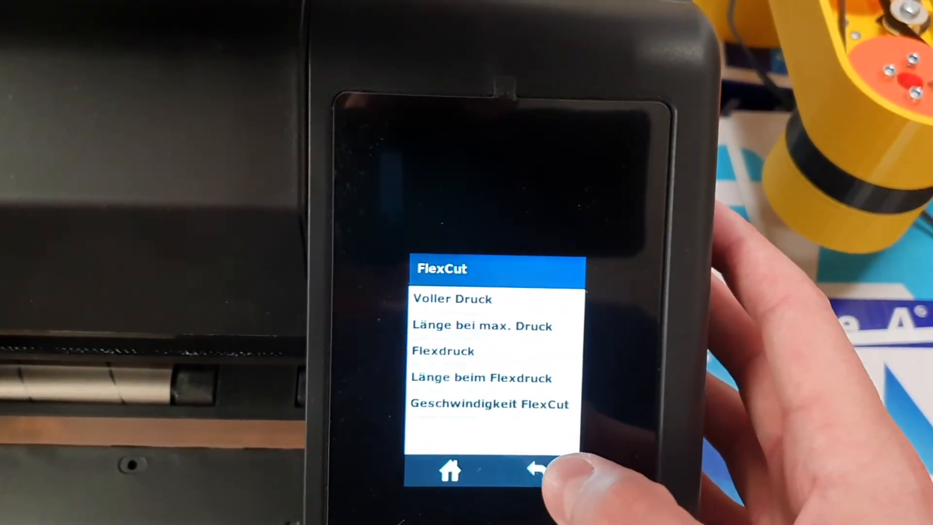
{"action": "left_click", "coordinate": [482, 326]}
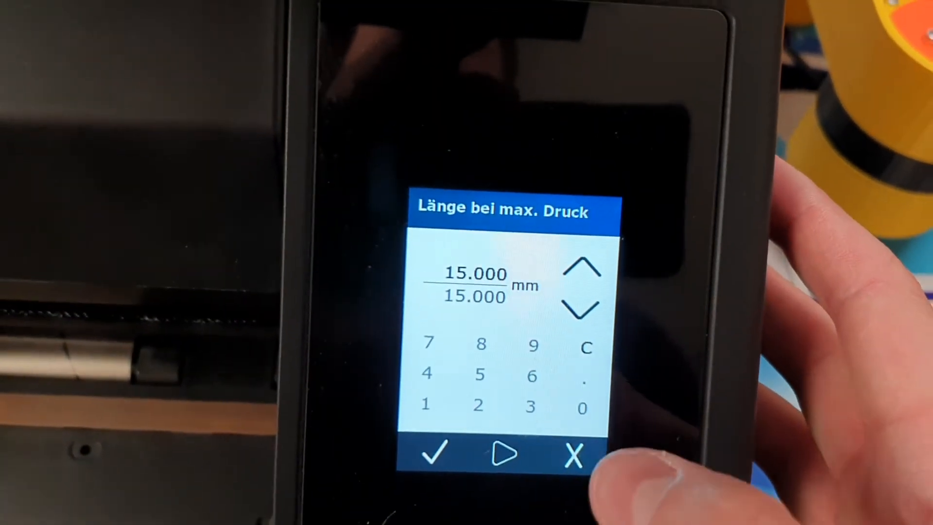
{"action": "left_click", "coordinate": [572, 453]}
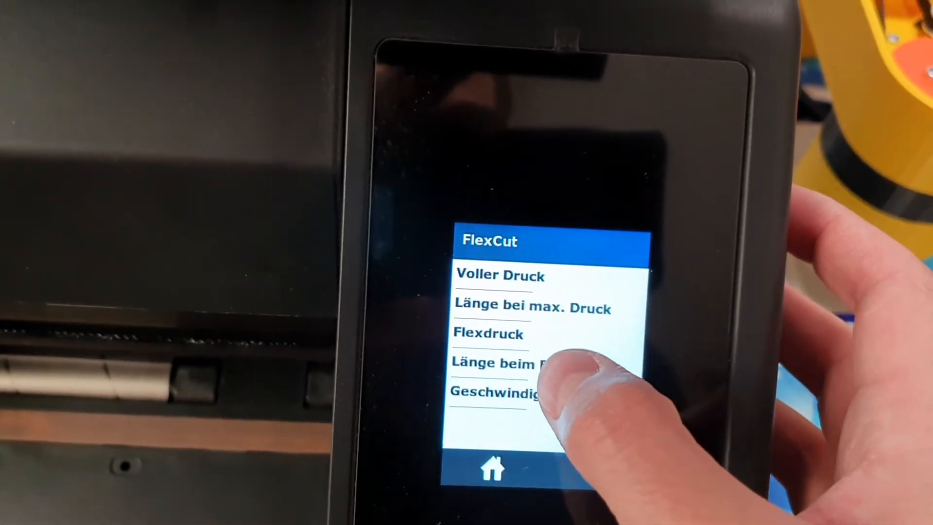
Check 'Länge beim Flexdruck' reads 0.250 mm unchanged, then return to the main settings list.
{"action": "left_click", "coordinate": [497, 361]}
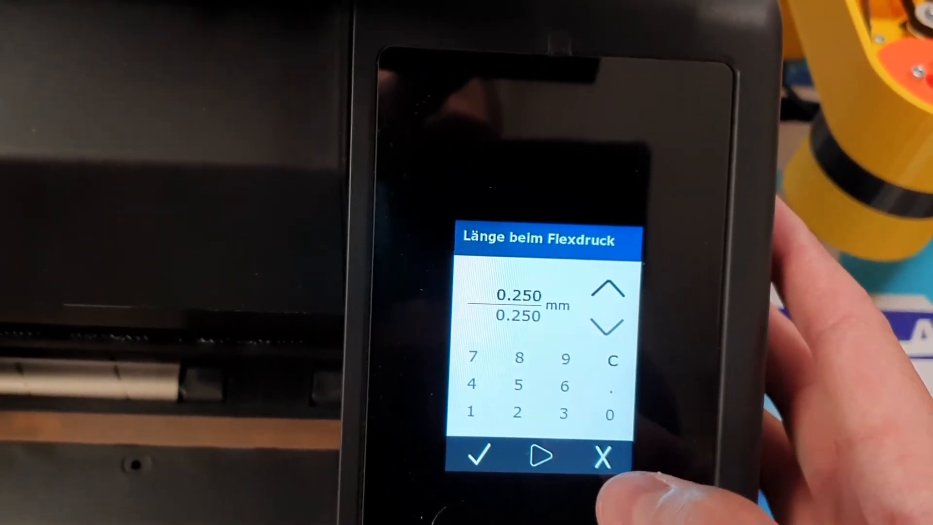
{"action": "left_click", "coordinate": [600, 457]}
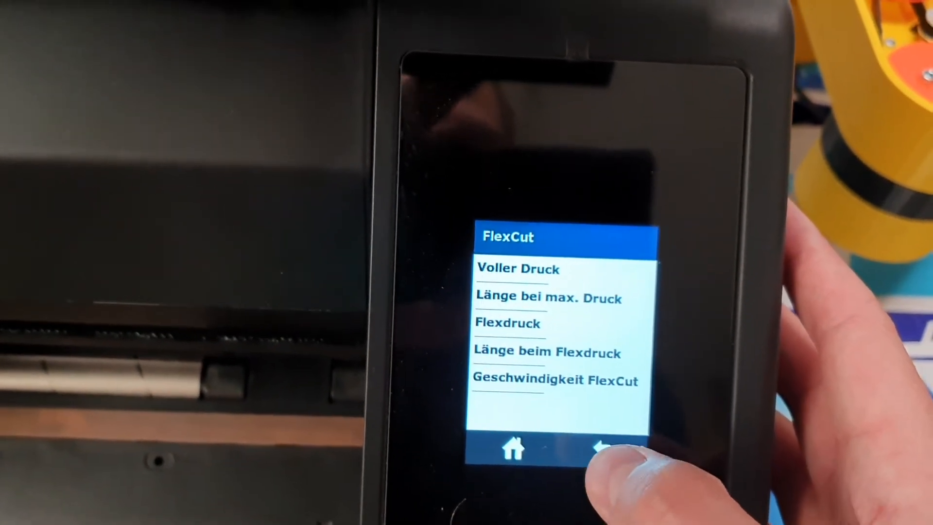
{"action": "left_click", "coordinate": [606, 451]}
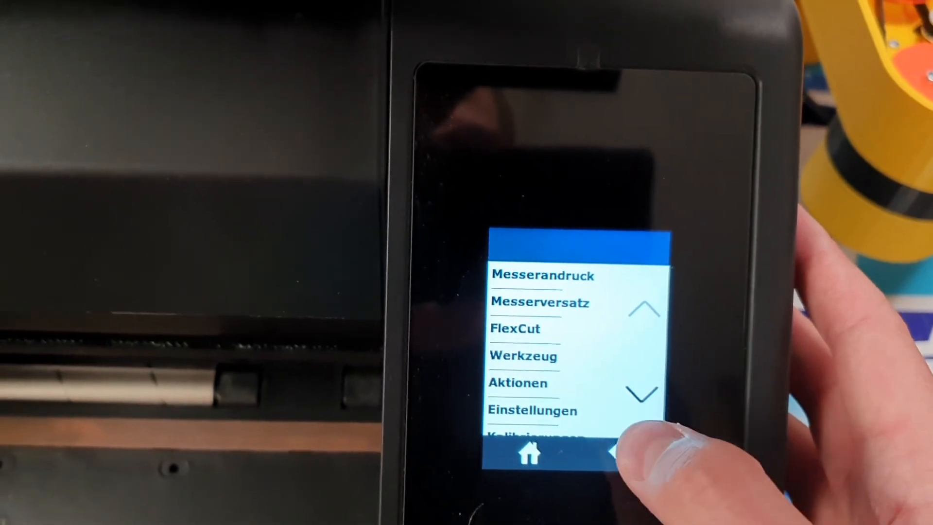